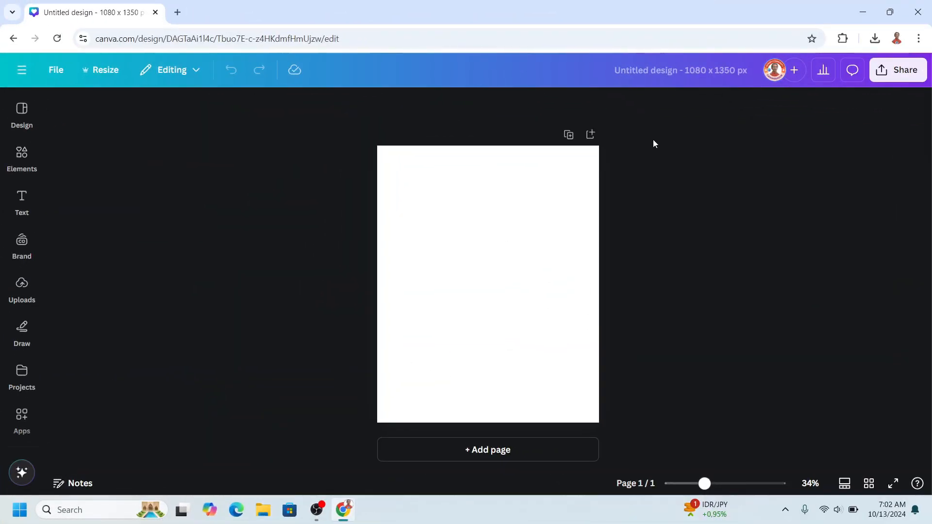
{"action": "mouse_move", "coordinate": [25, 456]}
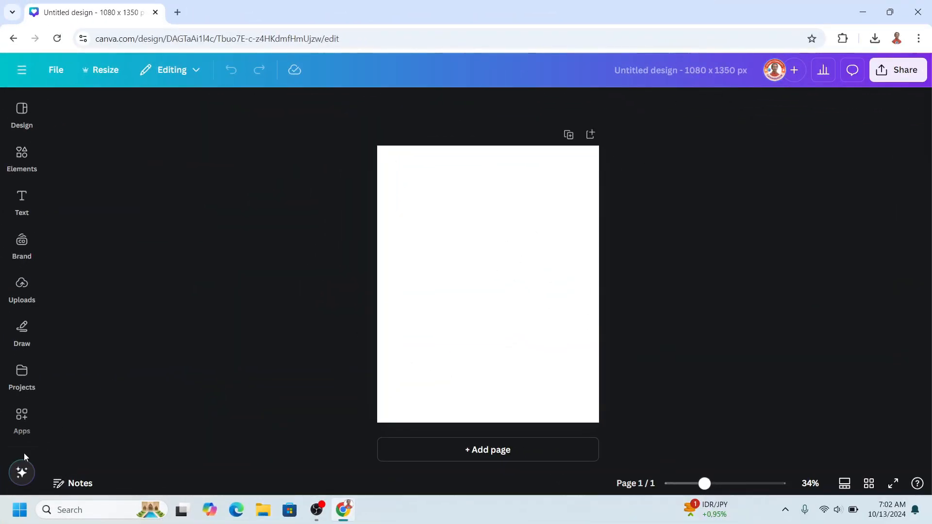
- Search Canva's apps for 'trans' and pick Transform Image from the suggestions
{"action": "left_click", "coordinate": [22, 416]}
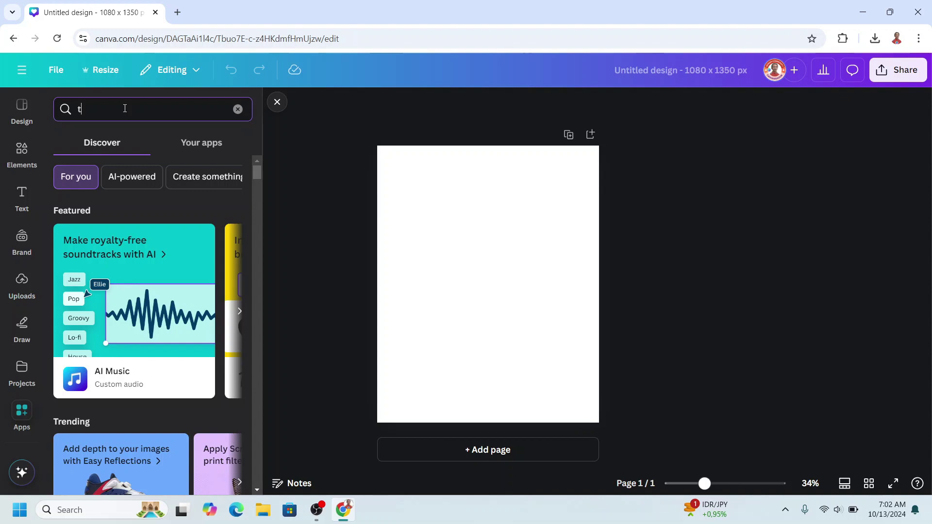
{"action": "type", "text": "rans"}
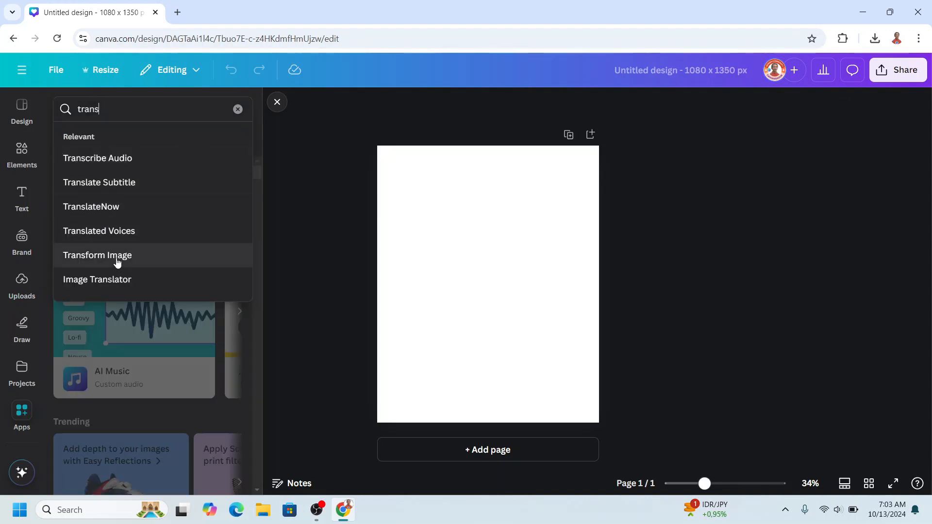
{"action": "left_click", "coordinate": [97, 255]}
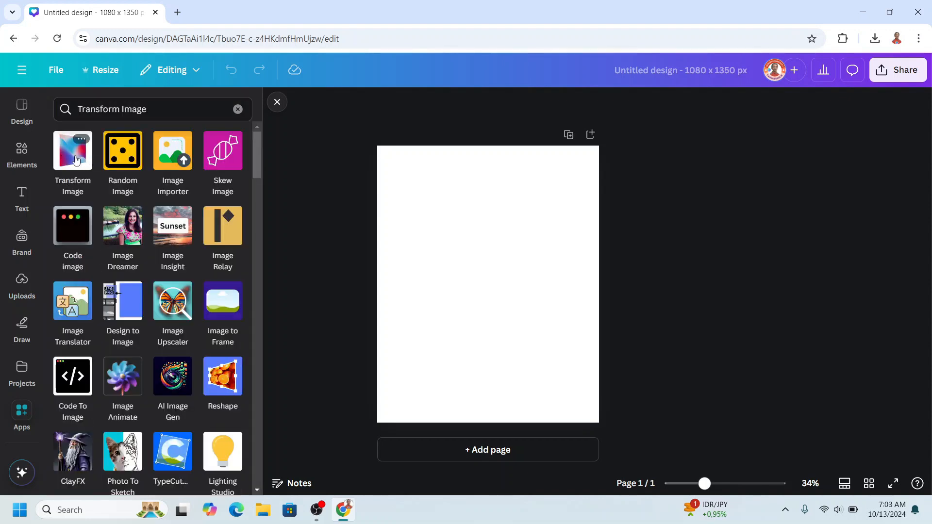
- Upload the photo 'Untitled design (93)' from Downloads into the Transform Image app
{"action": "left_click", "coordinate": [72, 150]}
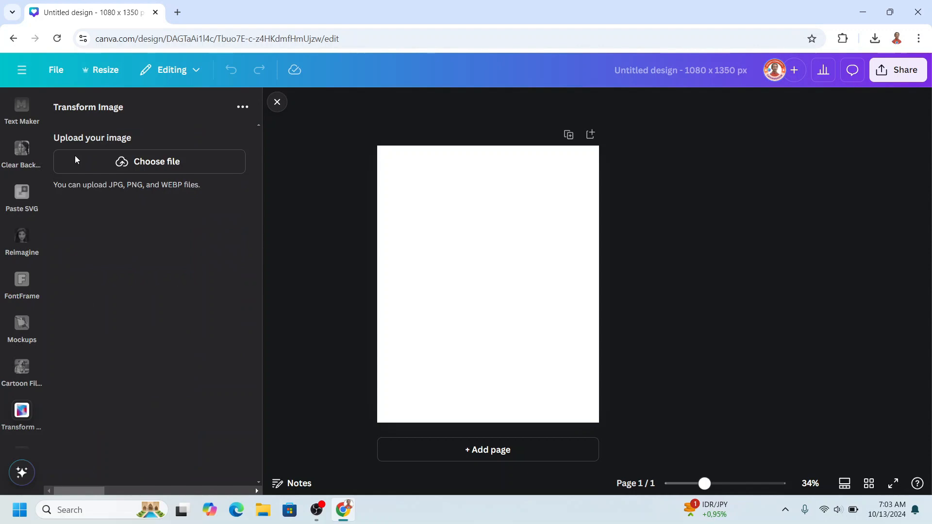
{"action": "mouse_move", "coordinate": [169, 162]}
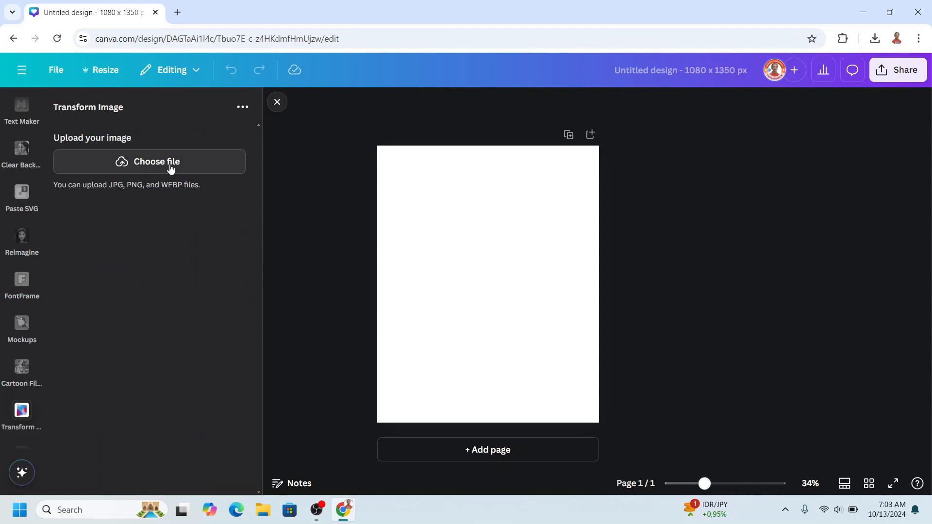
{"action": "left_click", "coordinate": [155, 162]}
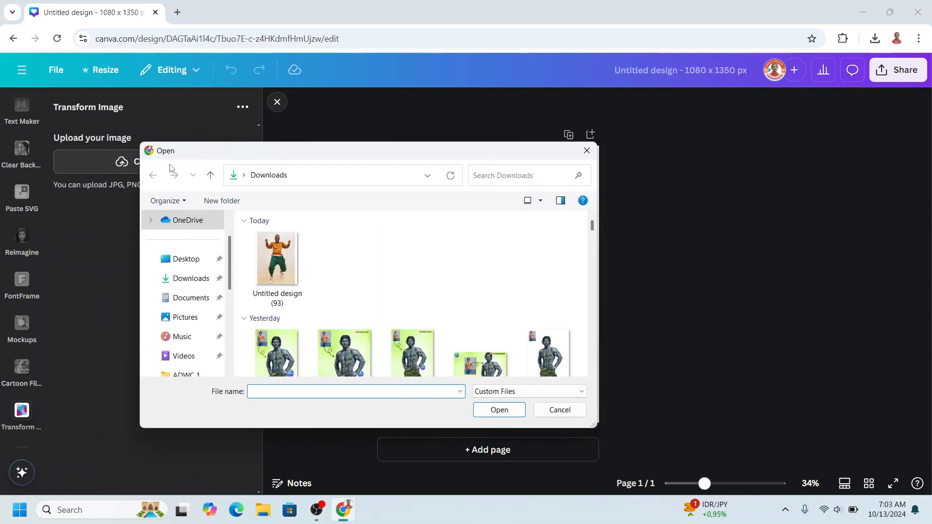
{"action": "mouse_move", "coordinate": [276, 258]}
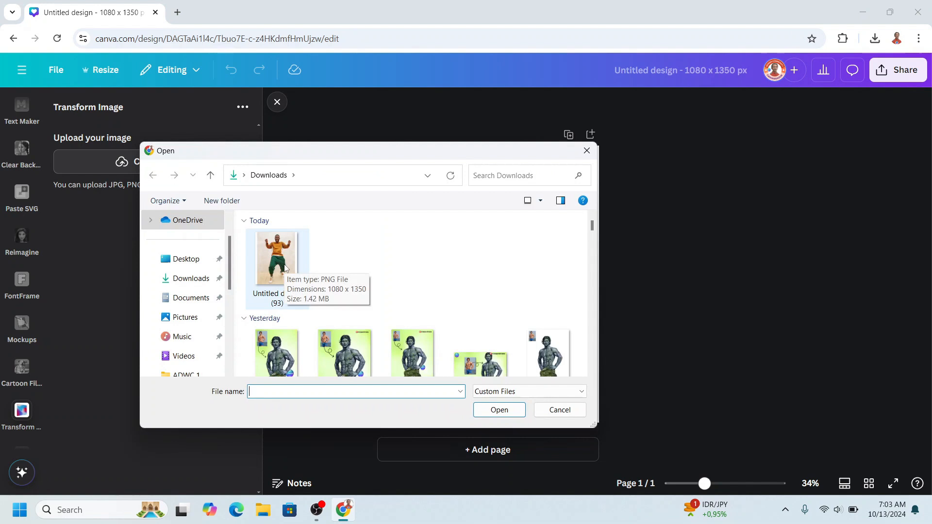
{"action": "left_click", "coordinate": [276, 255]}
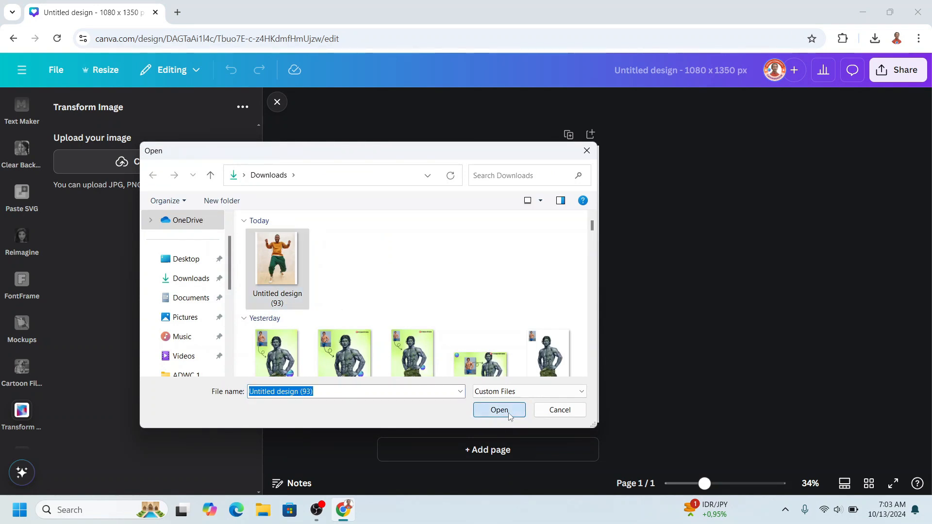
{"action": "left_click", "coordinate": [498, 410]}
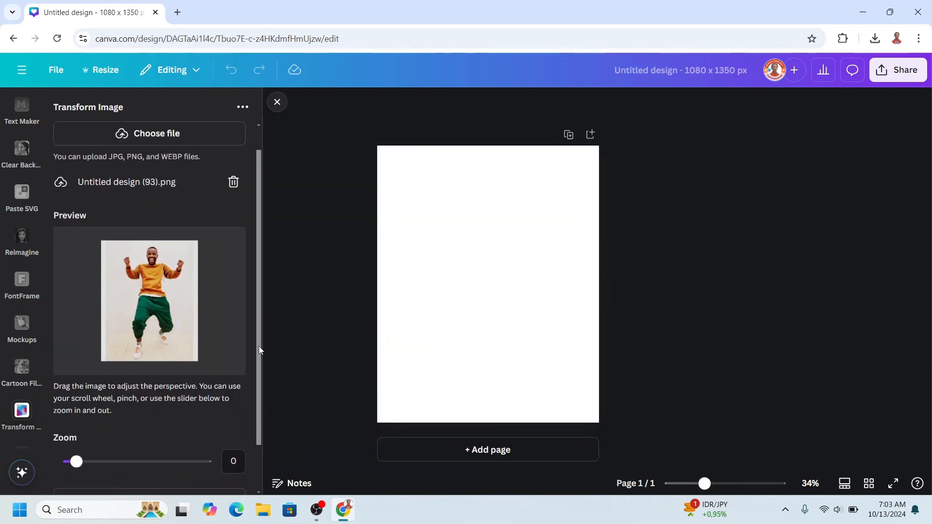
- Tilt the photo's perspective to shrink the man's body and add it to the page
{"action": "scroll", "scroll_direction": "down", "scroll_amount": 3}
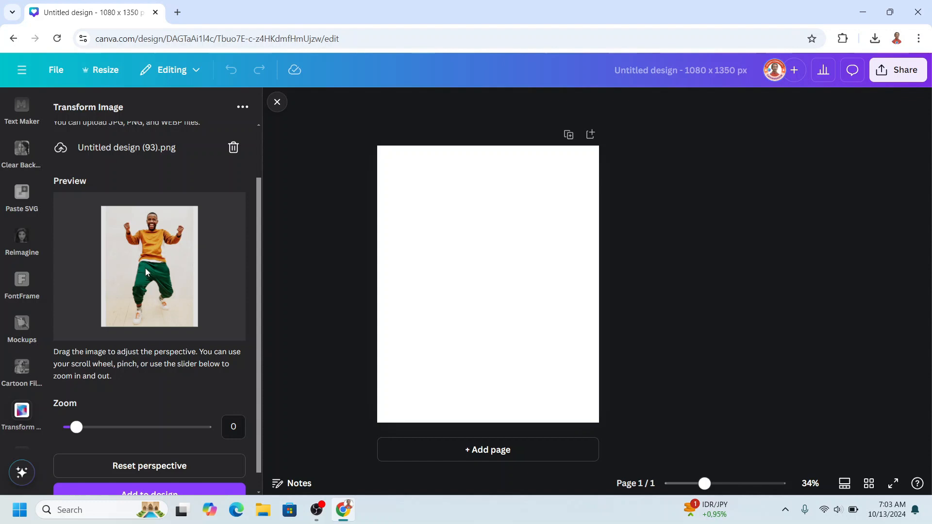
{"action": "mouse_move", "coordinate": [150, 266]}
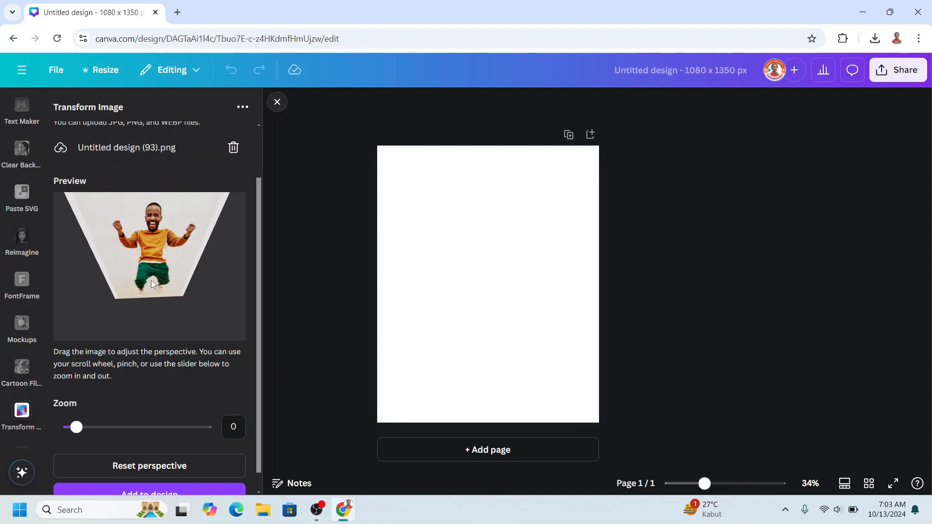
{"action": "left_click", "coordinate": [150, 466]}
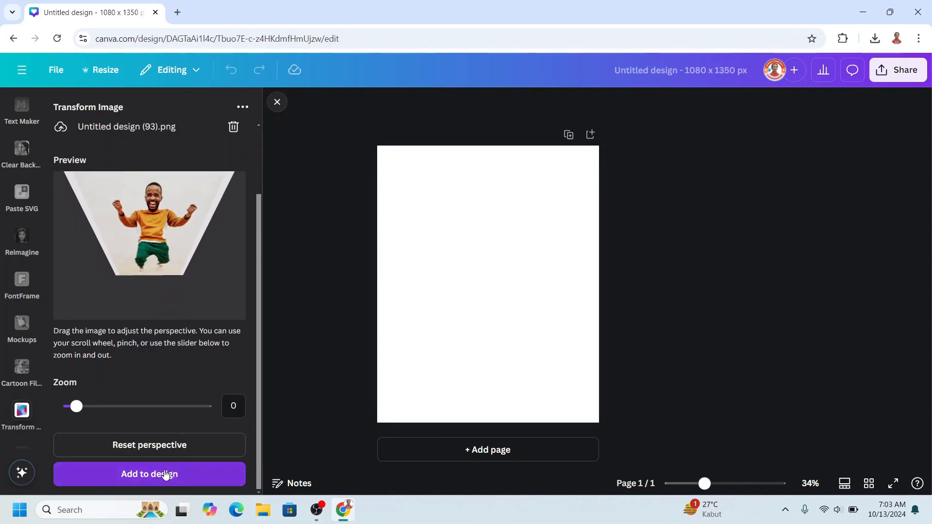
{"action": "left_click", "coordinate": [149, 474]}
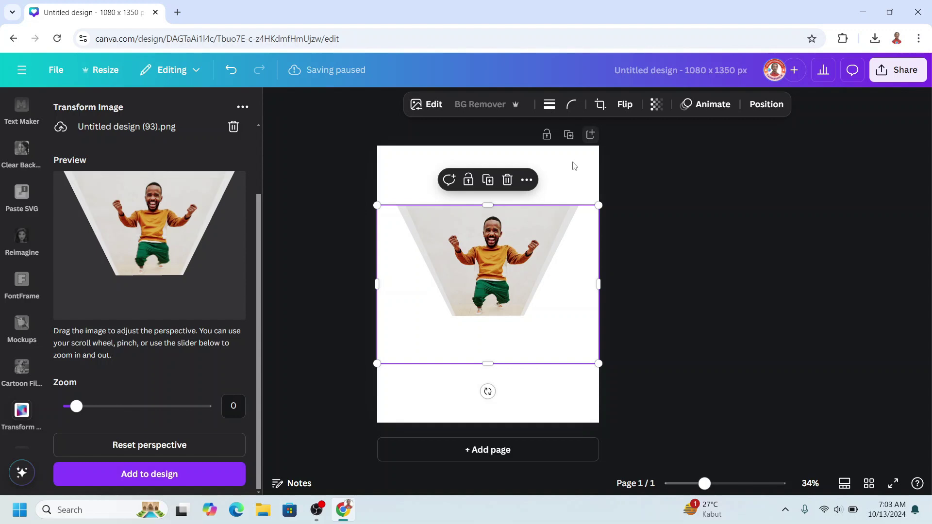
- Make the page teal, remove the photo's white background, and reopen BG Remover's brushes
{"action": "left_click", "coordinate": [549, 104]}
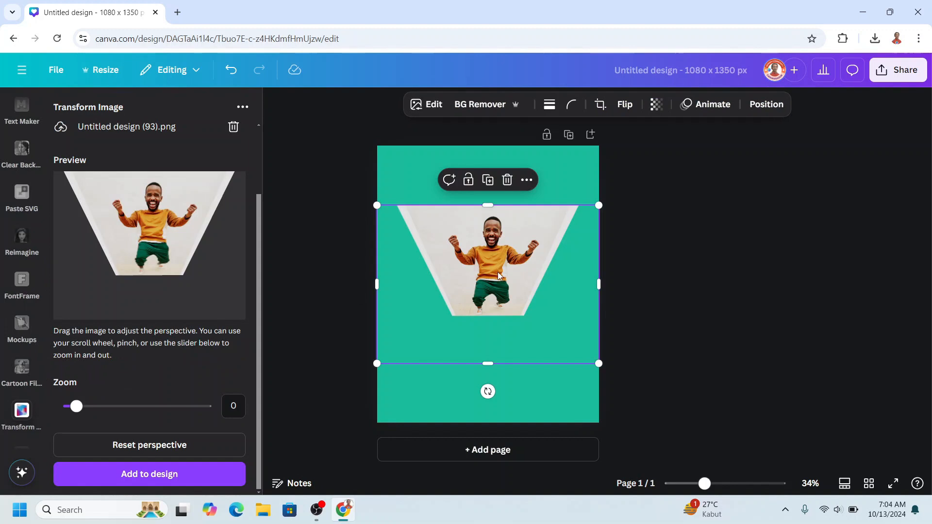
{"action": "left_click", "coordinate": [479, 103]}
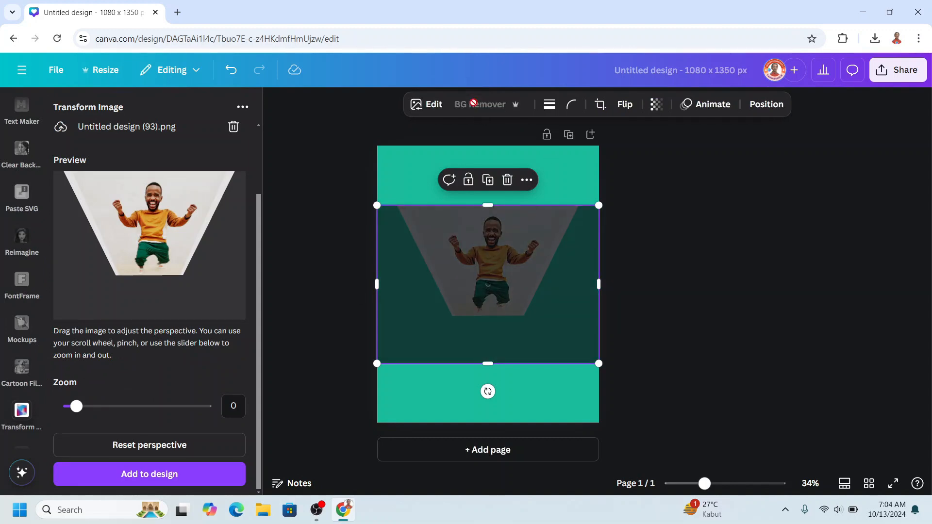
{"action": "left_click", "coordinate": [480, 104]}
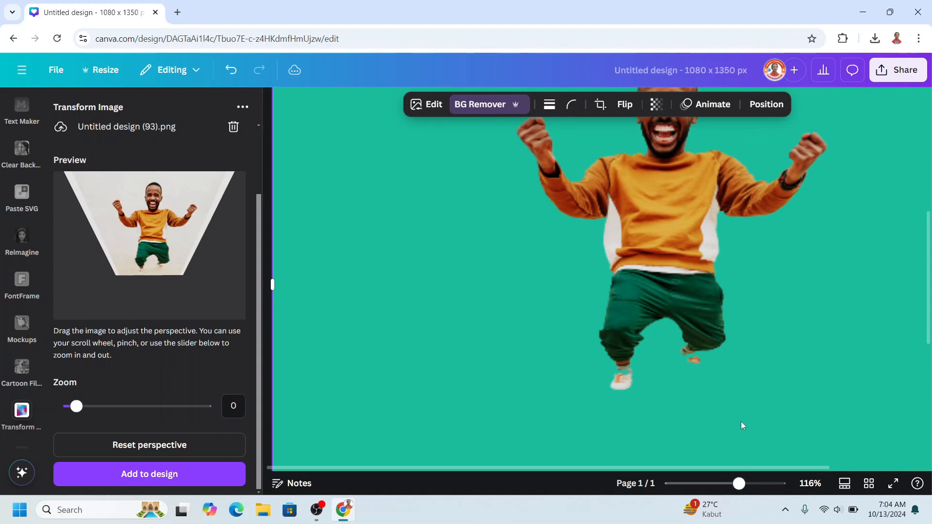
{"action": "mouse_move", "coordinate": [480, 104]}
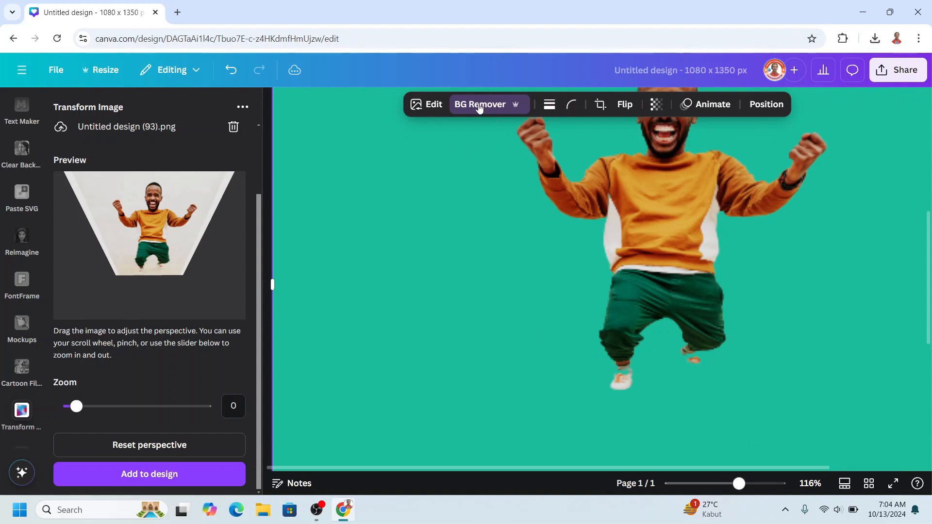
{"action": "left_click", "coordinate": [479, 104]}
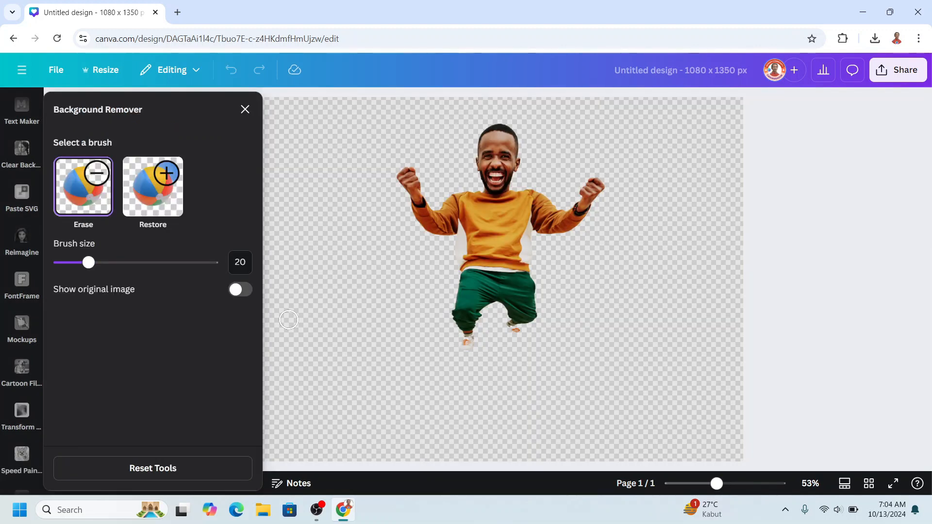
- Touch up the man's cutout with the Erase brush
{"action": "left_click", "coordinate": [153, 186]}
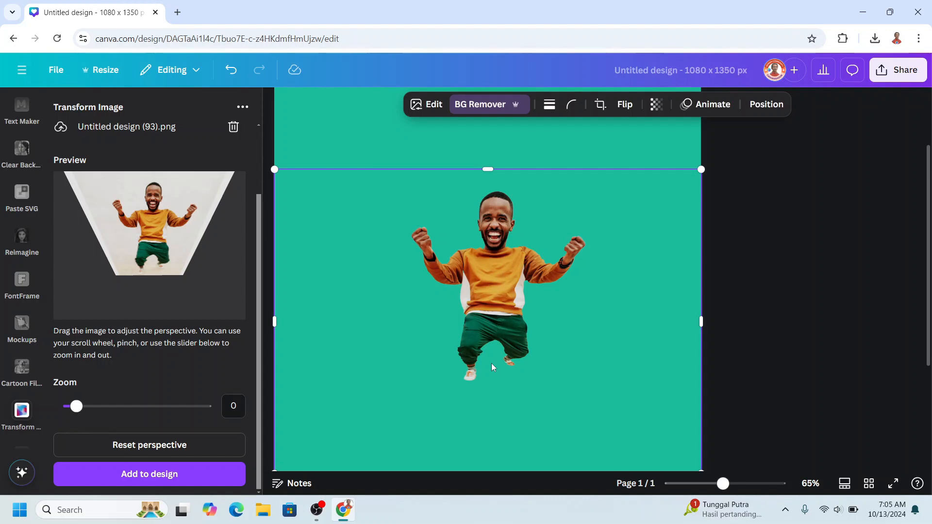
{"action": "mouse_move", "coordinate": [614, 300]}
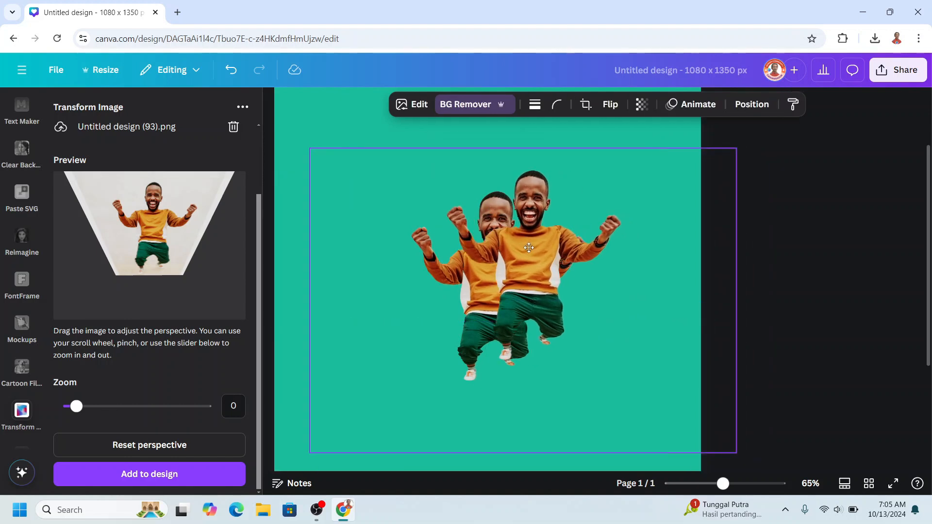
- Select the duplicated figure and reopen BG Remover's erase brushes on it
{"action": "left_click", "coordinate": [529, 247]}
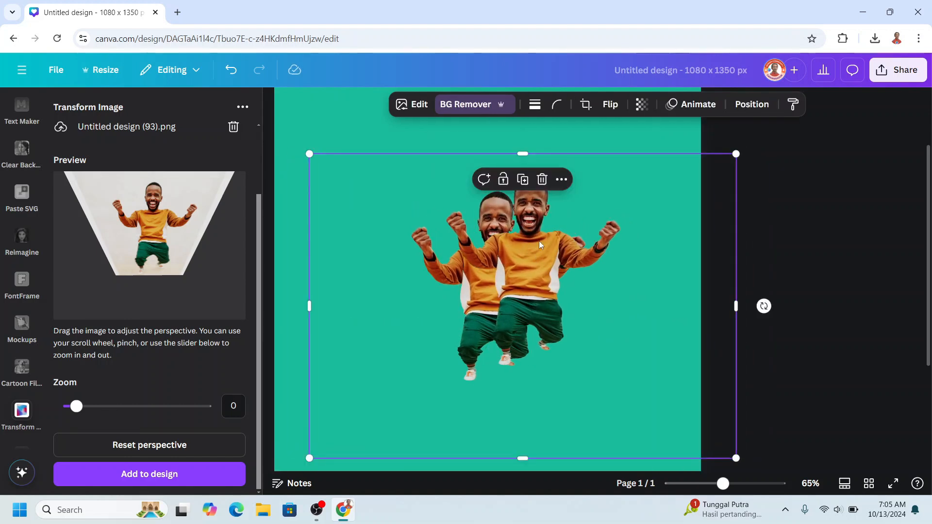
{"action": "left_click", "coordinate": [466, 104]}
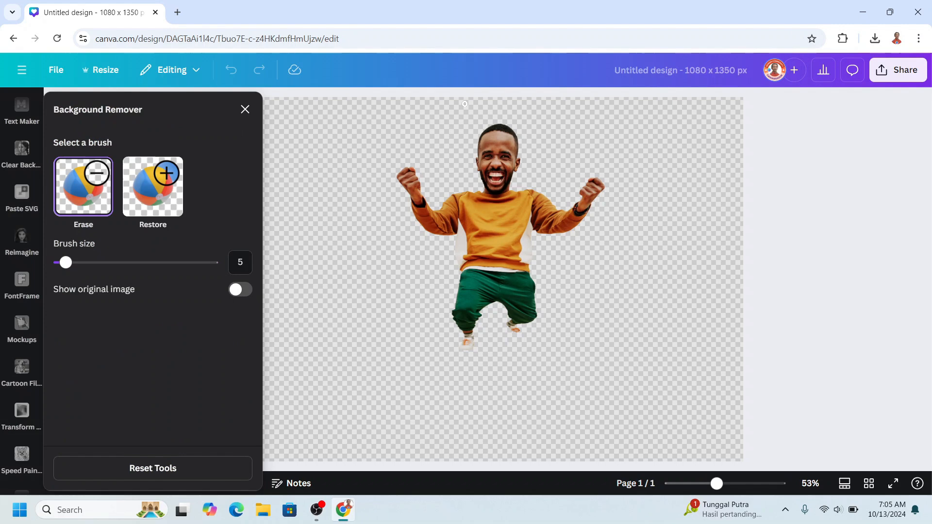
{"action": "mouse_move", "coordinate": [205, 252]}
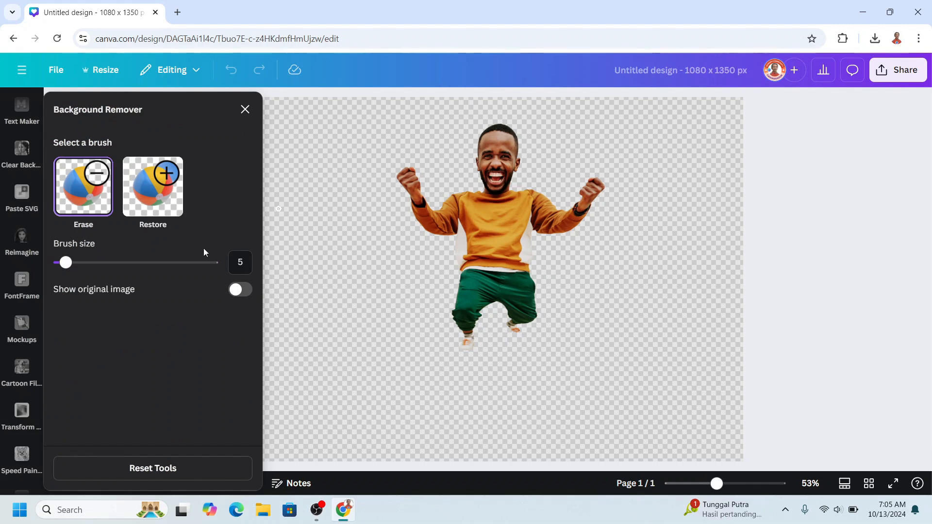
{"action": "mouse_move", "coordinate": [741, 504]}
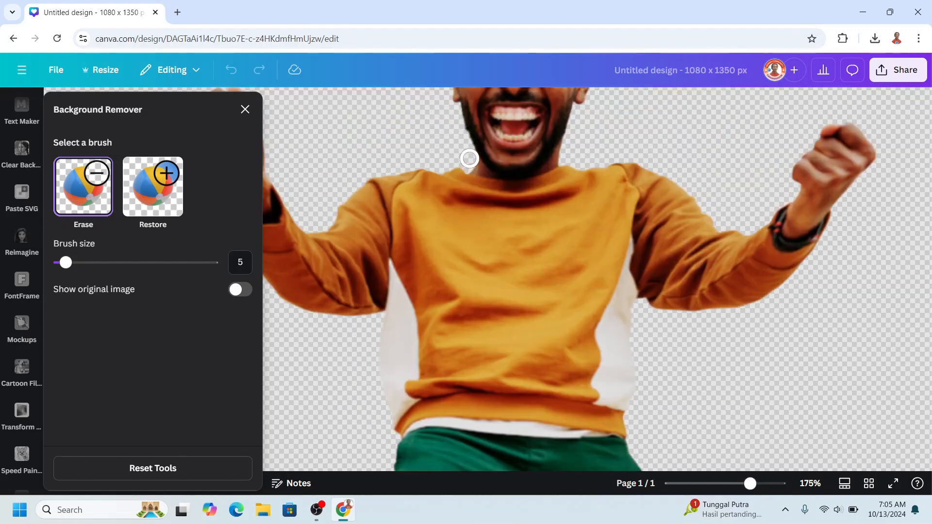
{"action": "mouse_move", "coordinate": [470, 161]}
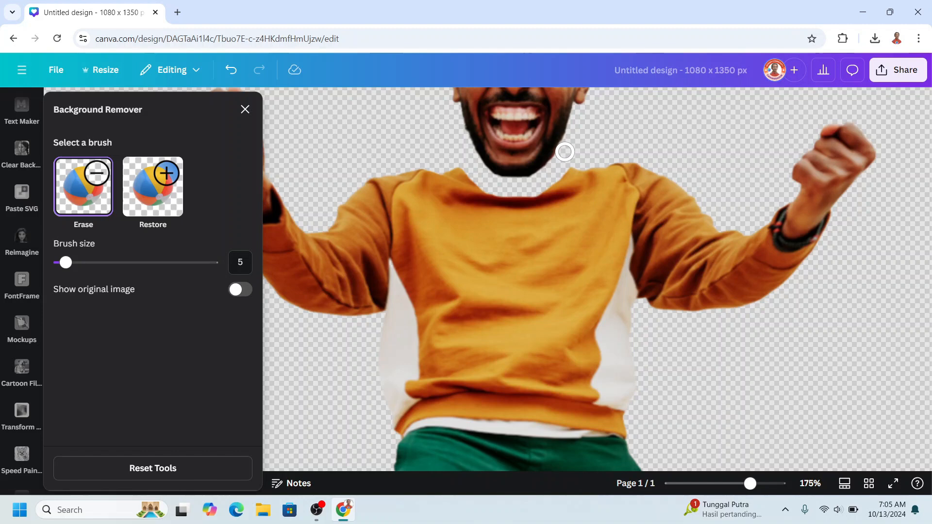
{"action": "mouse_move", "coordinate": [523, 192]}
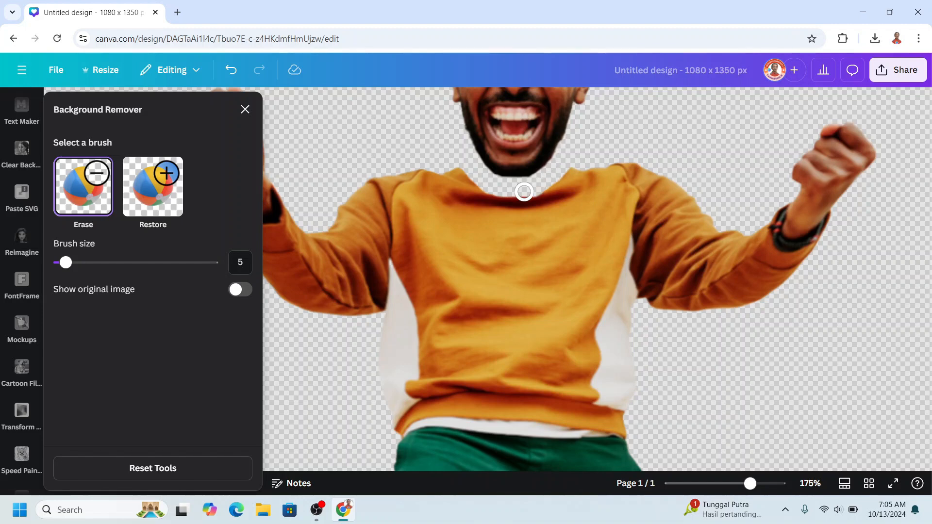
{"action": "mouse_move", "coordinate": [279, 192]}
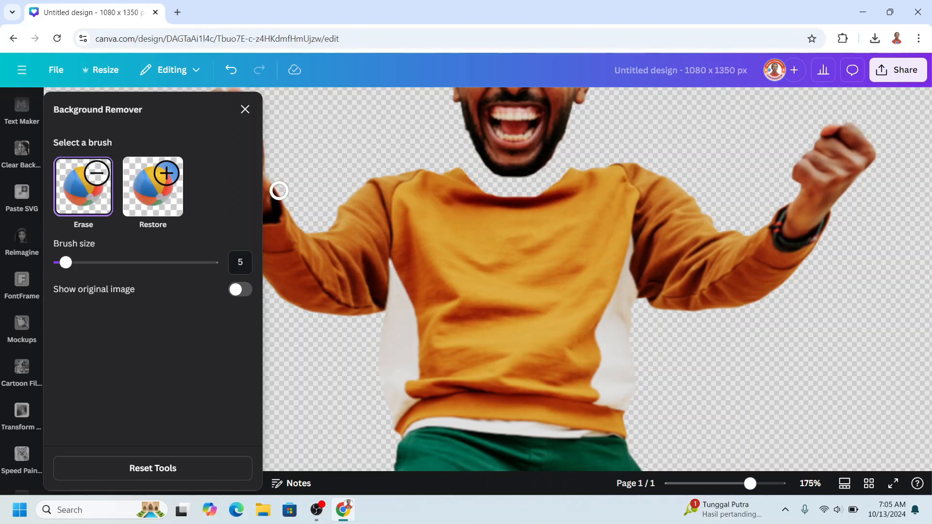
{"action": "mouse_move", "coordinate": [177, 271]}
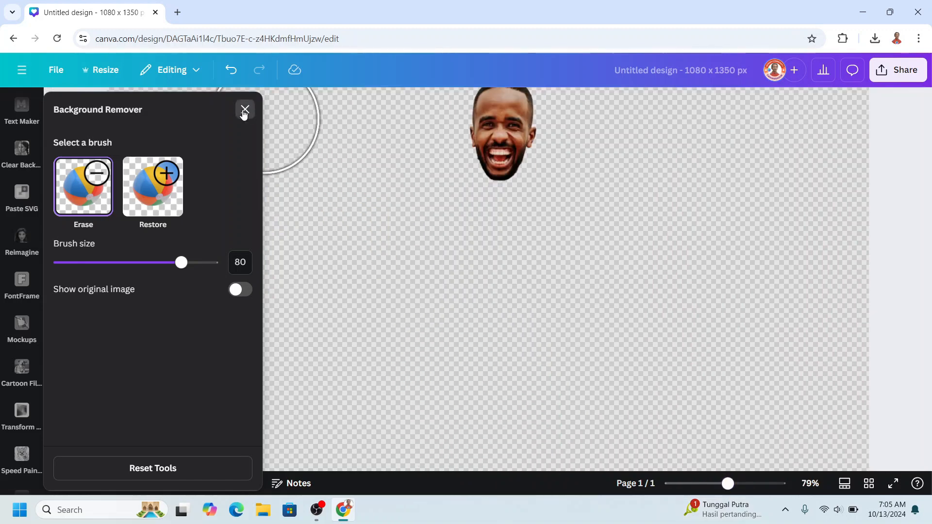
- Finish erasing the duplicate down to the head and return to the design
{"action": "left_click", "coordinate": [243, 110]}
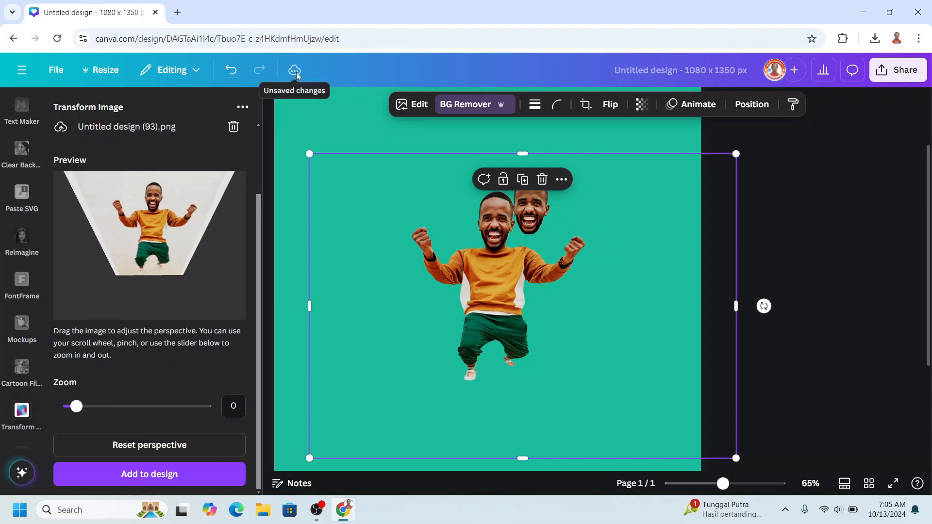